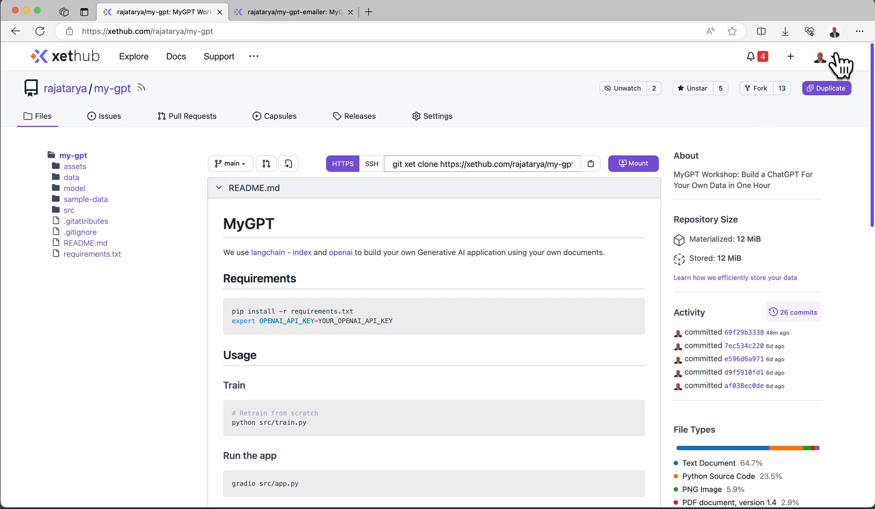
Step: Switch to the my-gpt-emailer tab and browse its data folder, then its model folder
click(824, 55)
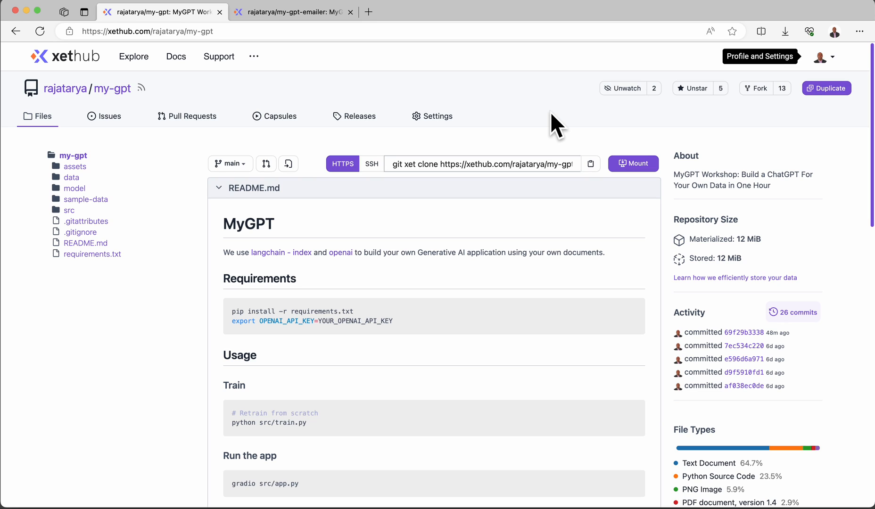
mouse_move(441, 87)
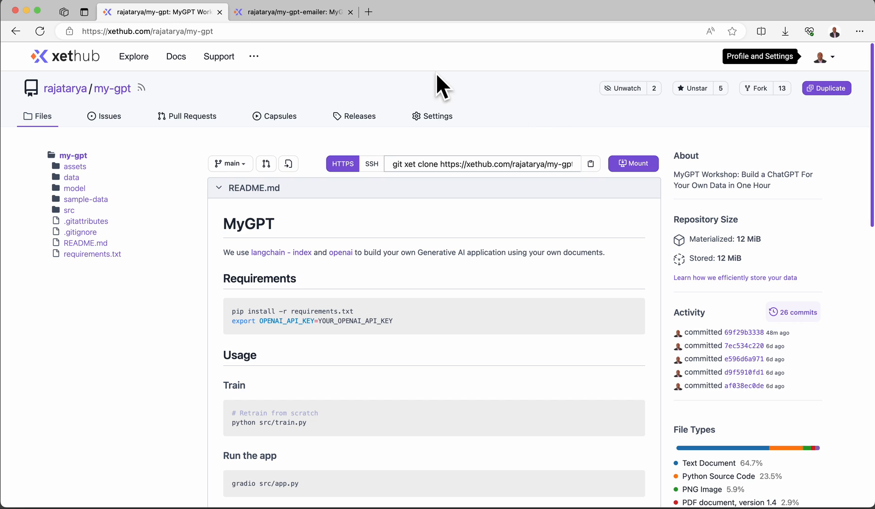
mouse_move(818, 100)
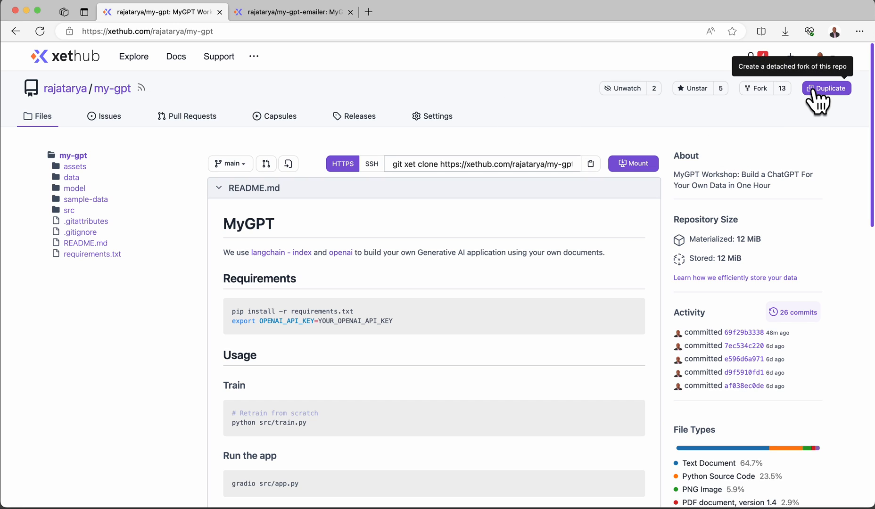
mouse_move(555, 134)
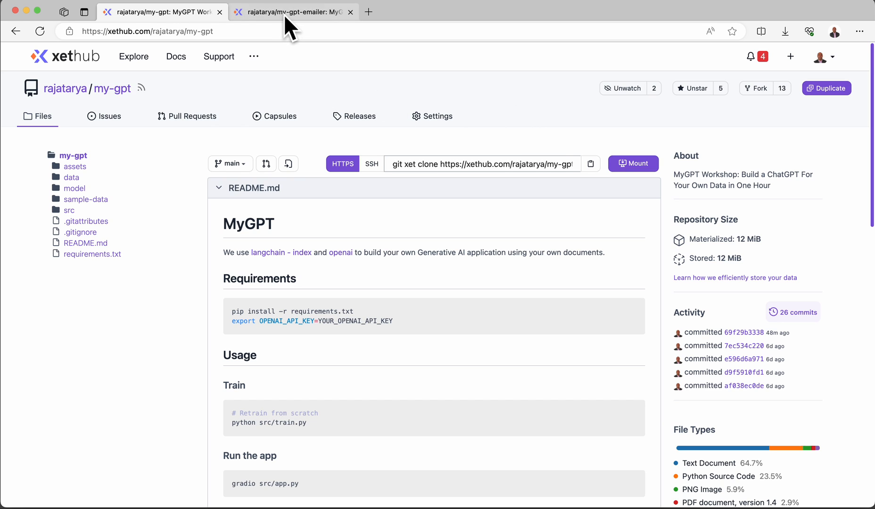
click(292, 12)
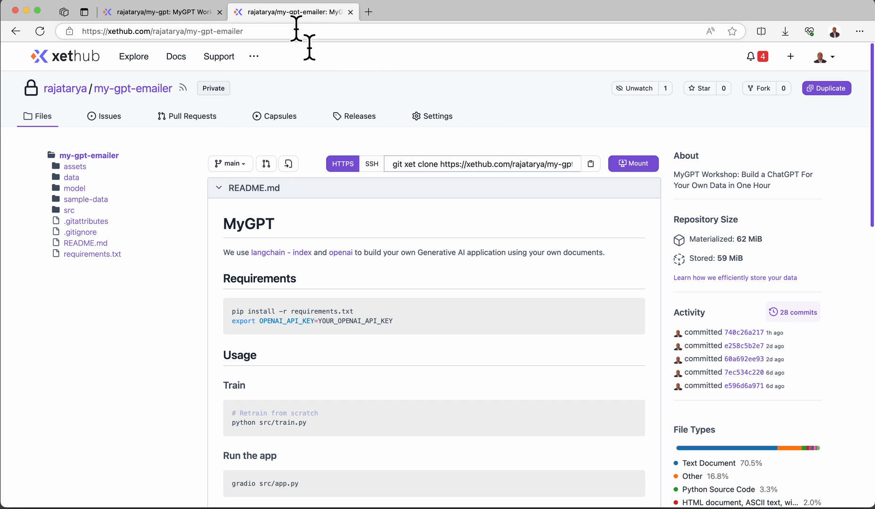
mouse_move(531, 133)
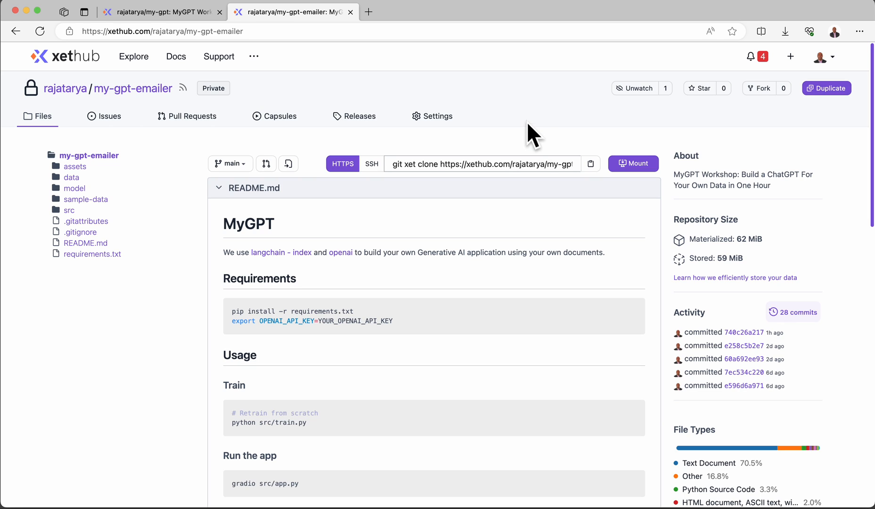
mouse_move(537, 128)
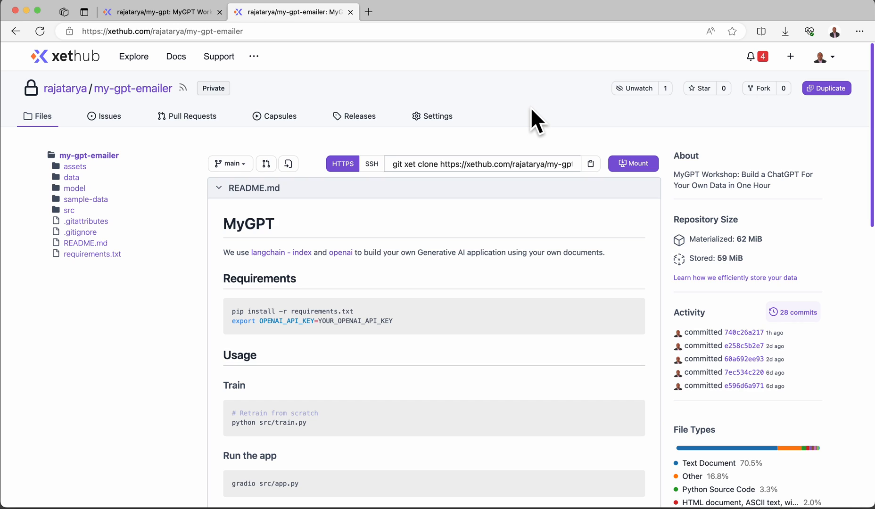
mouse_move(72, 183)
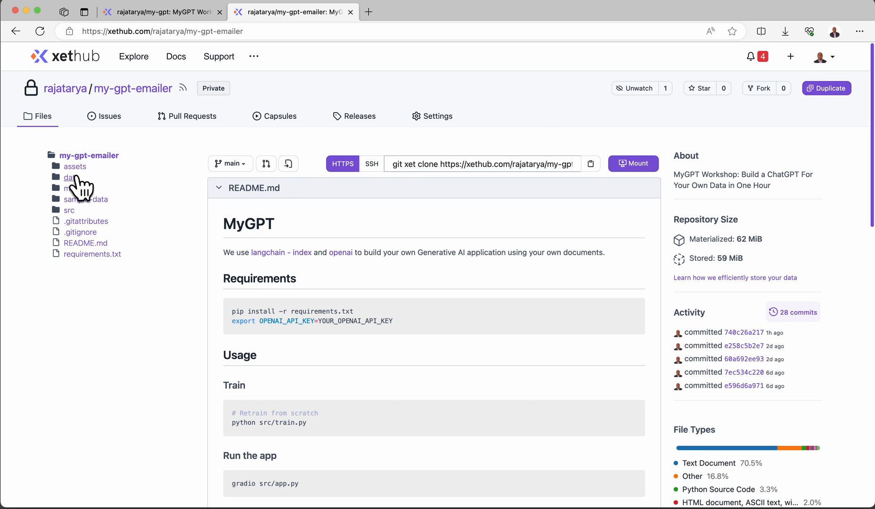
click(71, 177)
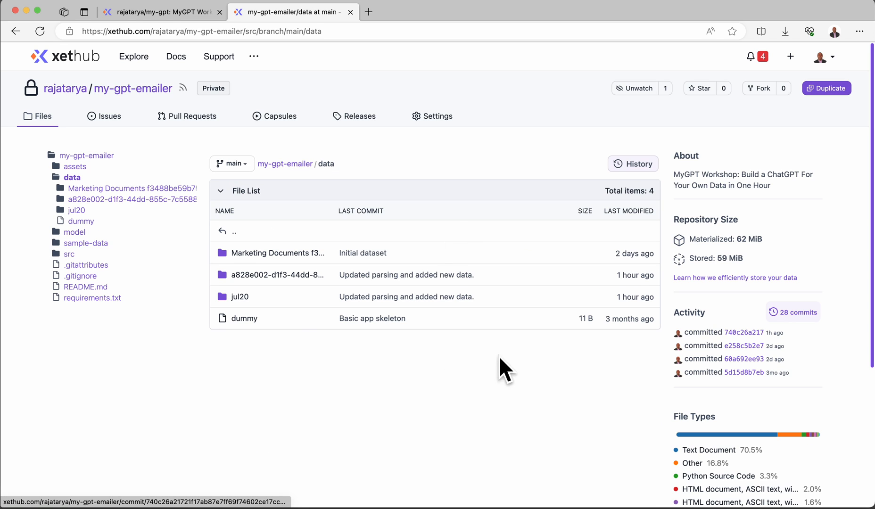
mouse_move(288, 251)
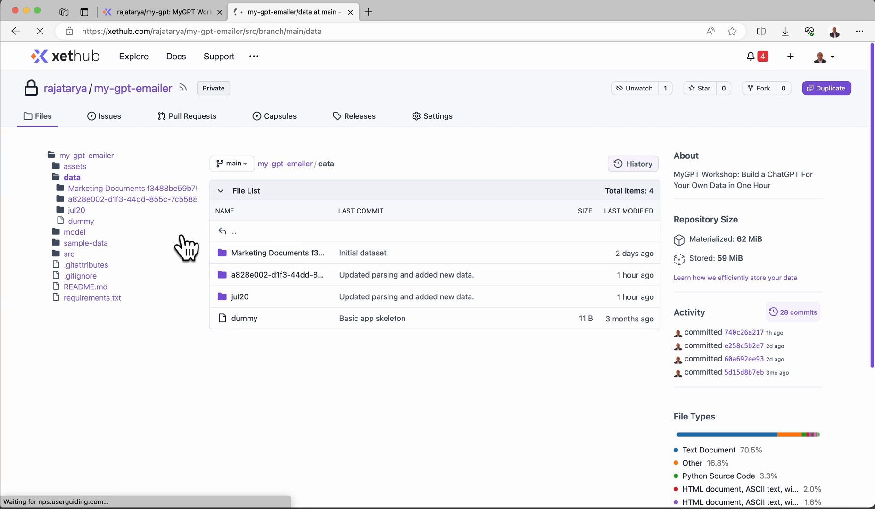
click(75, 231)
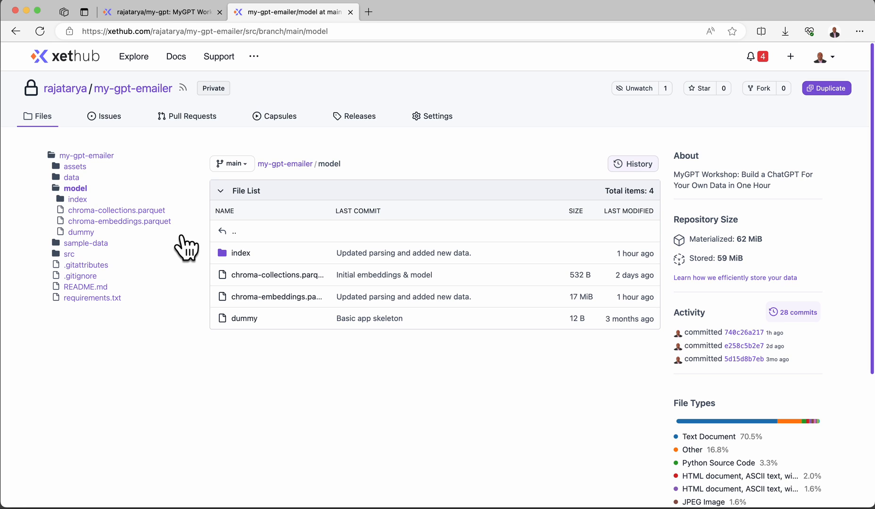
mouse_move(192, 151)
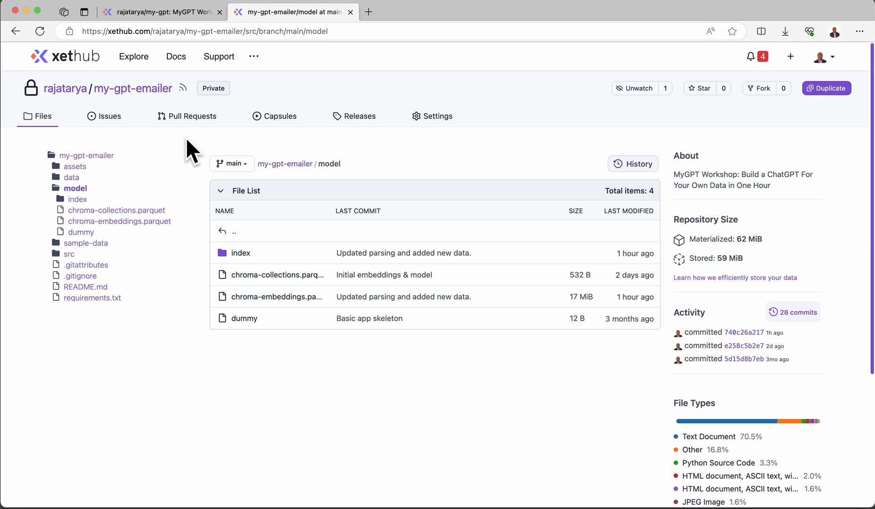
mouse_move(279, 148)
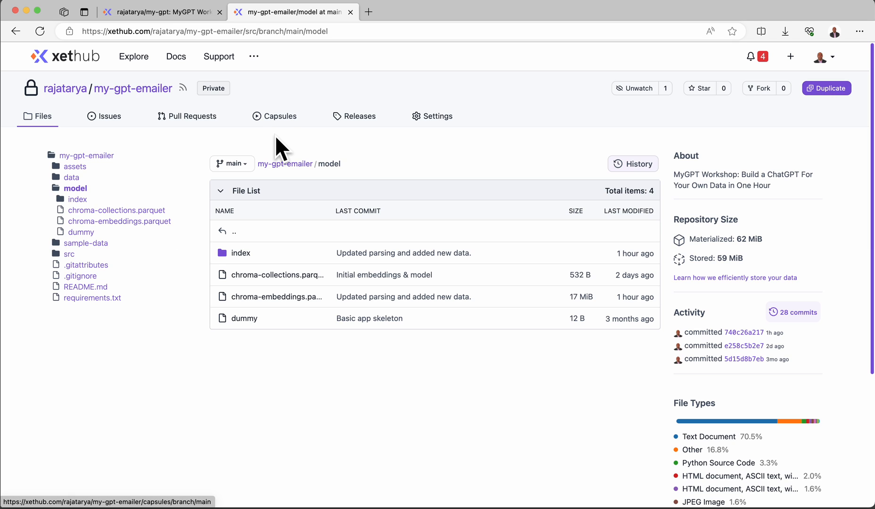
mouse_move(279, 146)
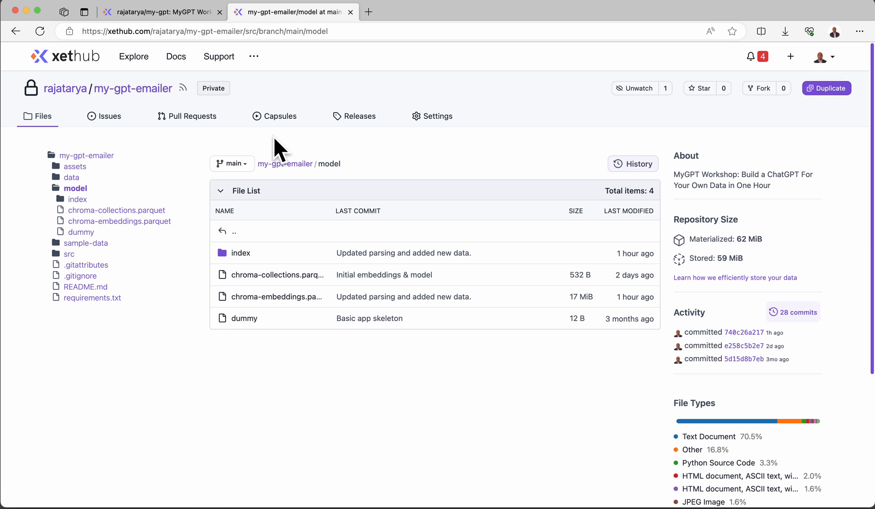
mouse_move(279, 125)
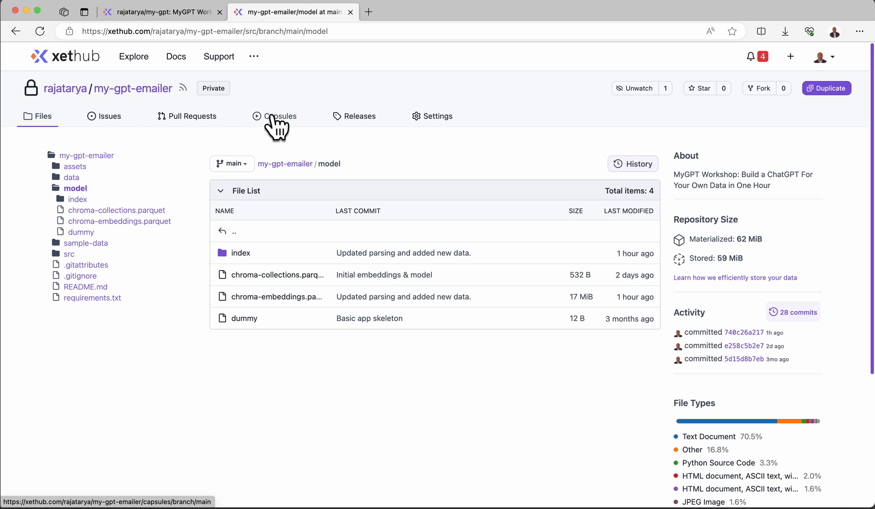
Step: On the Capsules page, deploy the Gradio app from the main branch
click(279, 115)
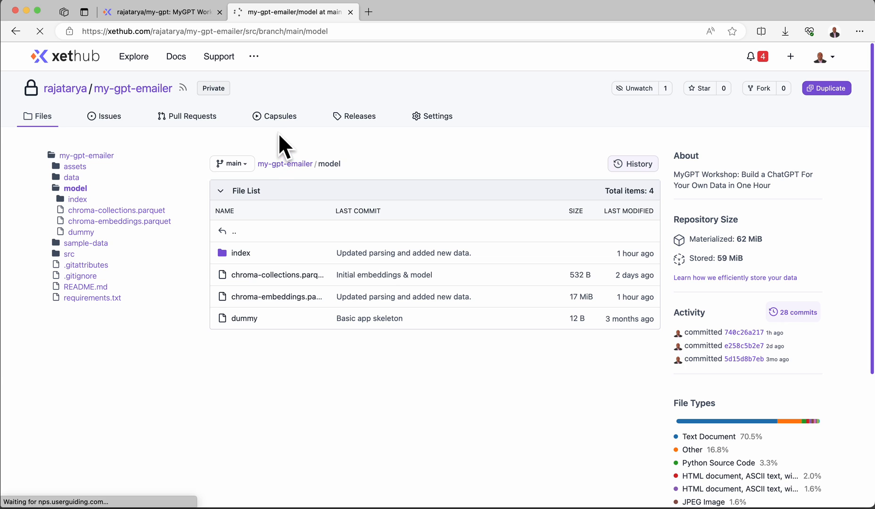
click(274, 116)
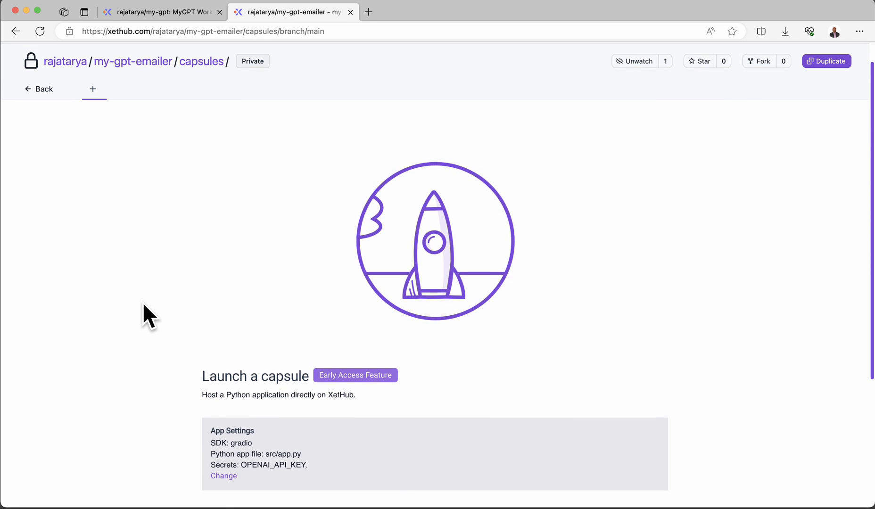
scroll(down, 3)
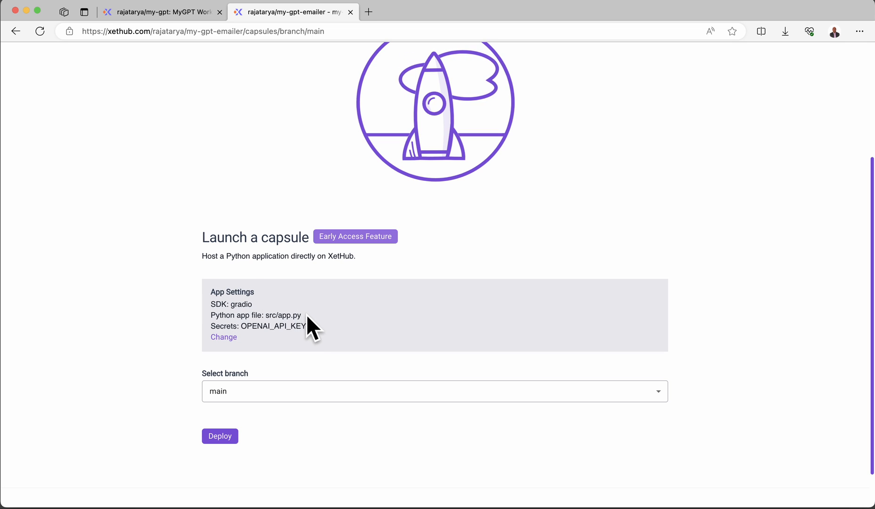
triple_click(255, 316)
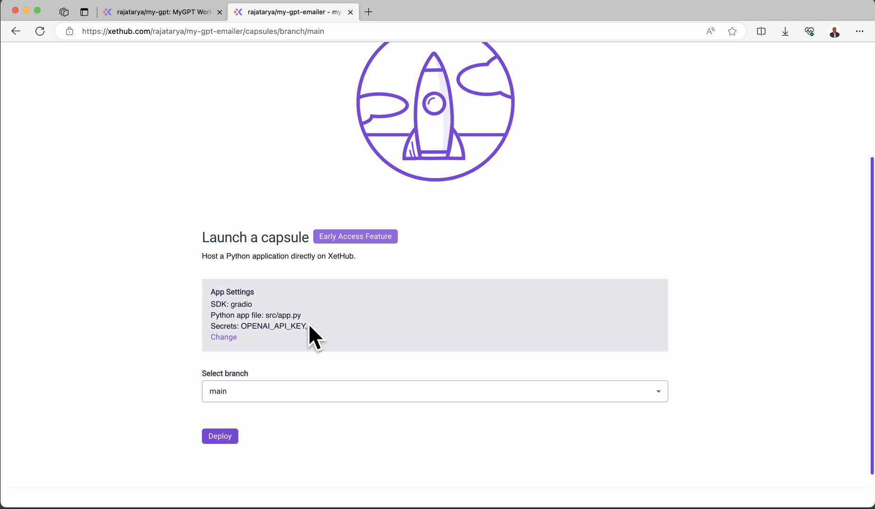
mouse_move(365, 330)
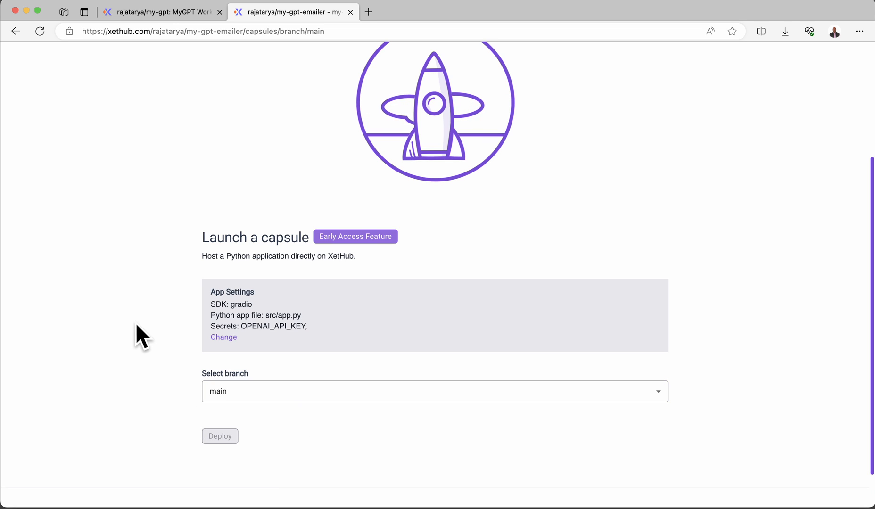
click(219, 436)
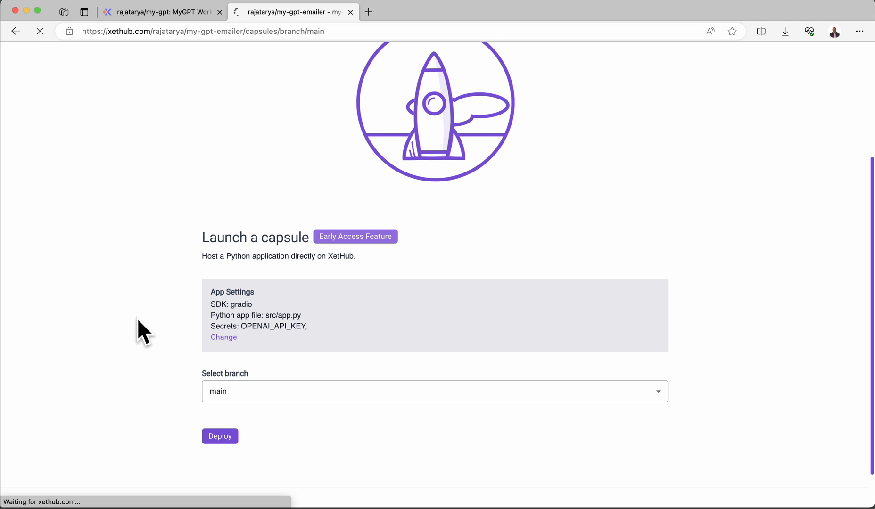
click(219, 436)
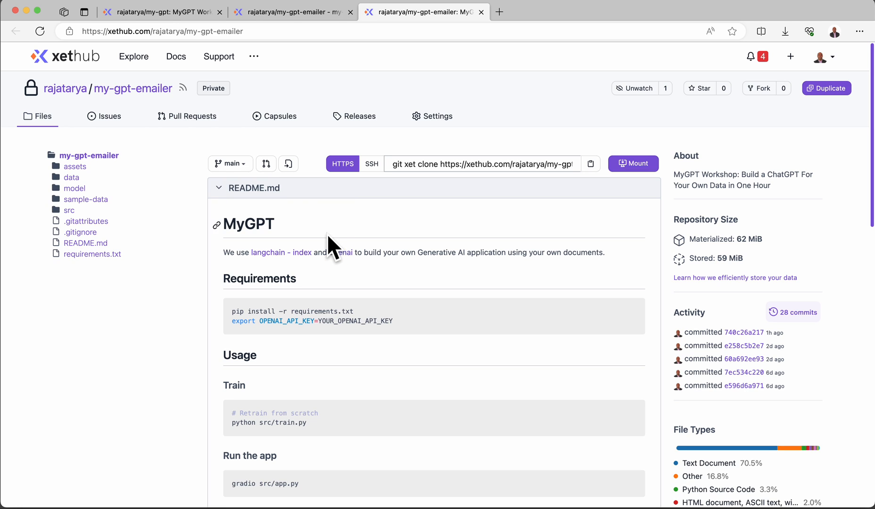
mouse_move(326, 242)
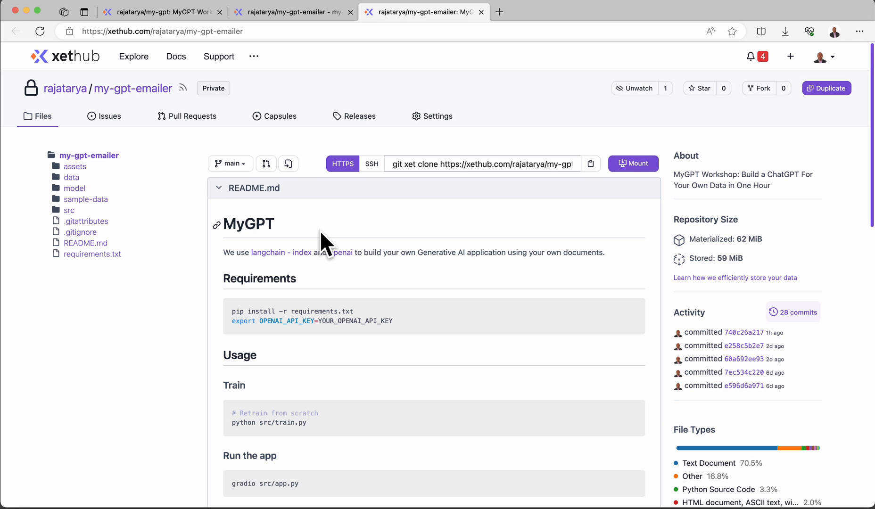
mouse_move(116, 183)
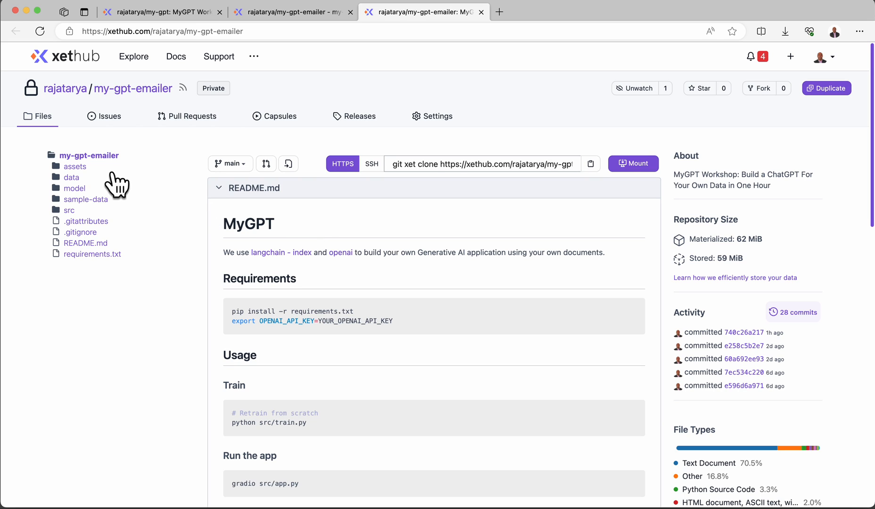
mouse_move(69, 211)
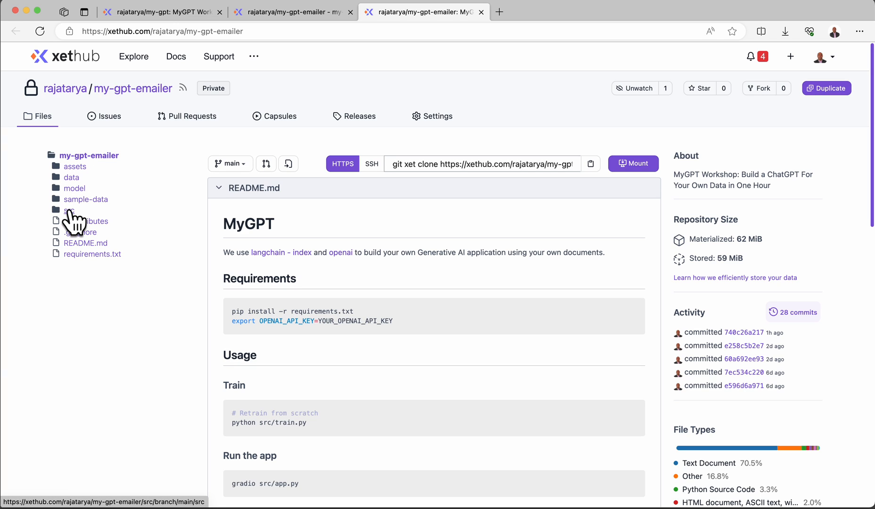
Step: Open the src folder to list its nine Python files, including app.py and query.py
click(69, 210)
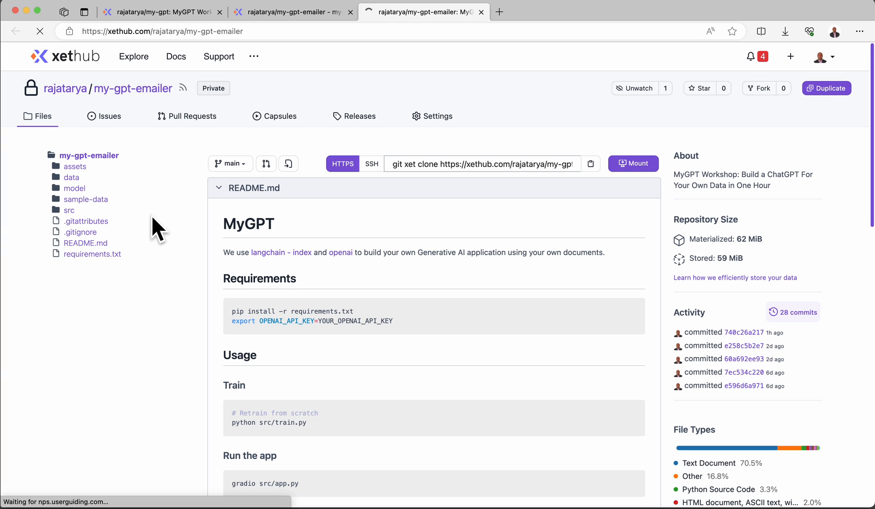
click(69, 210)
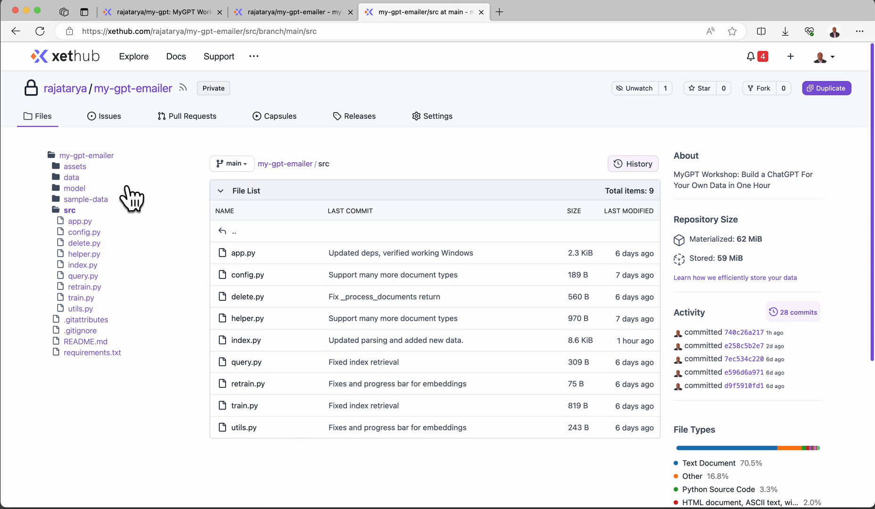
mouse_move(74, 167)
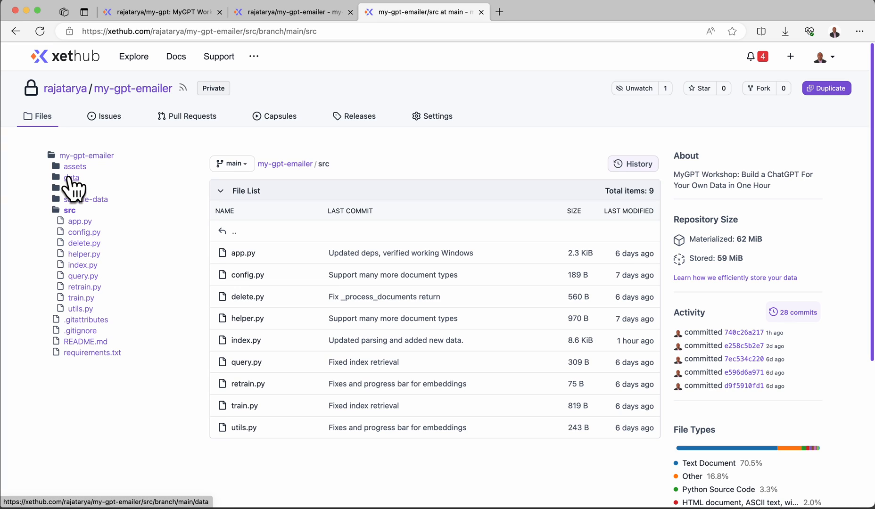
mouse_move(74, 188)
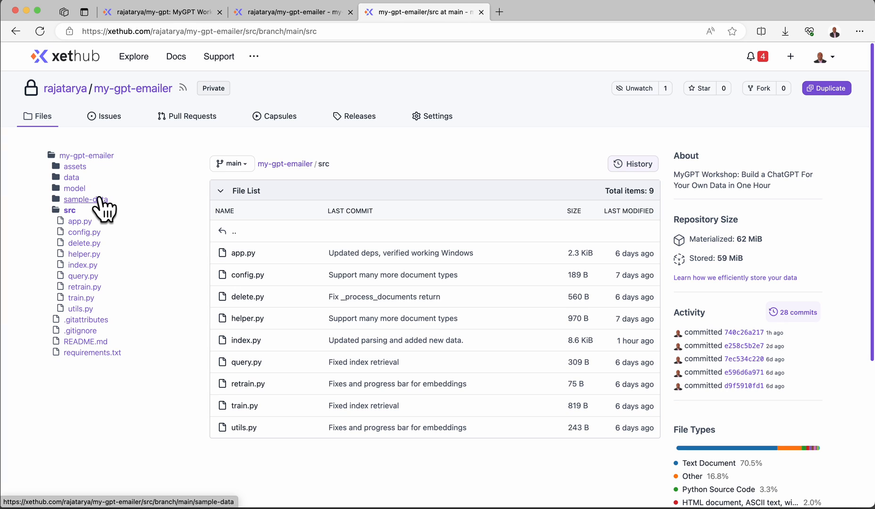
mouse_move(71, 228)
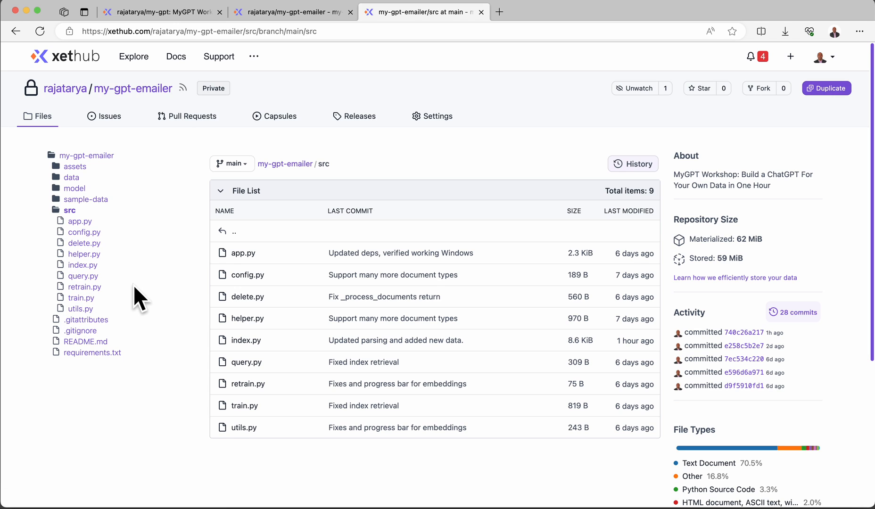
Step: Open src/app.py and scroll through its 55-line Gradio app code
click(242, 253)
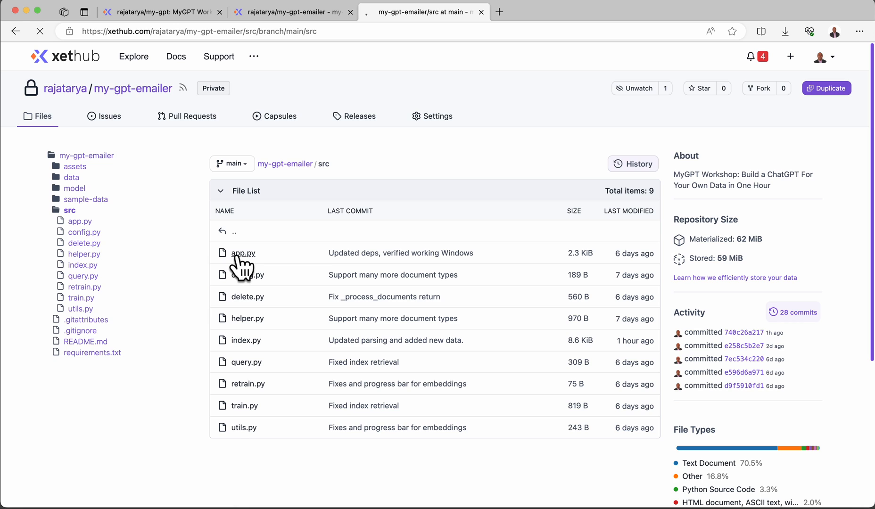
mouse_move(146, 257)
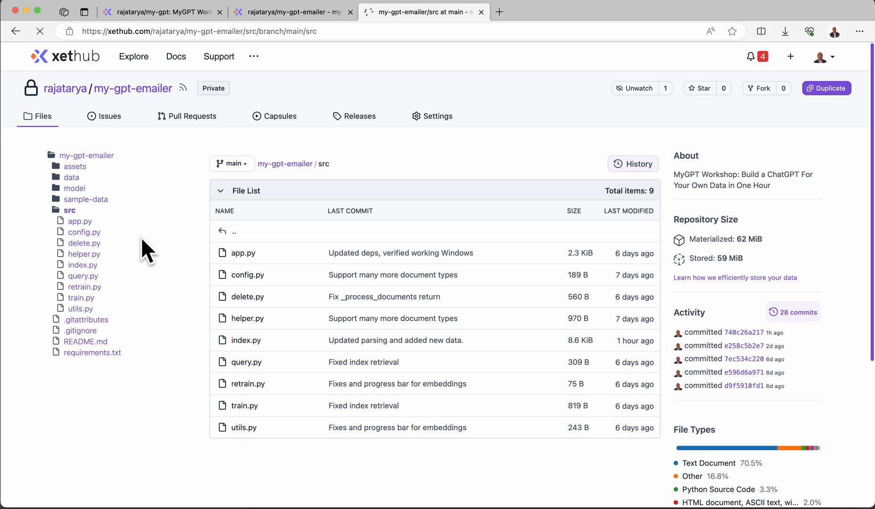
click(243, 253)
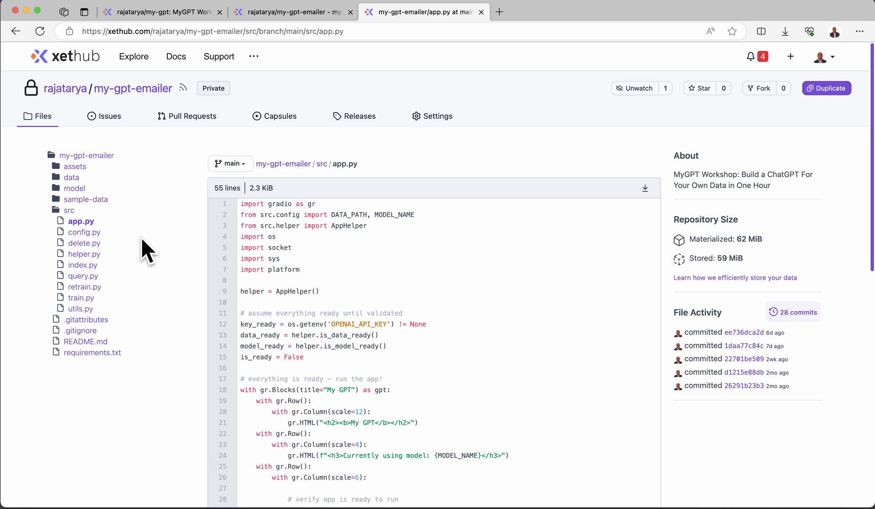
scroll(down, 3)
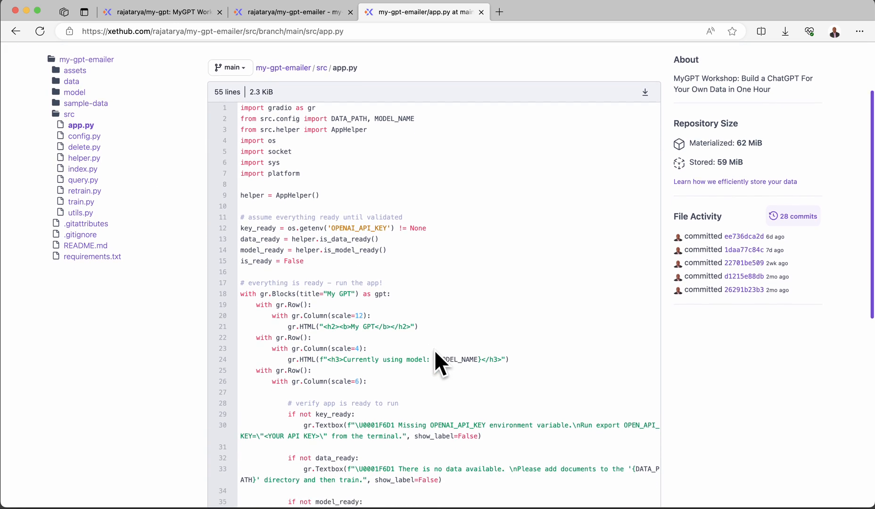
scroll(down, 3)
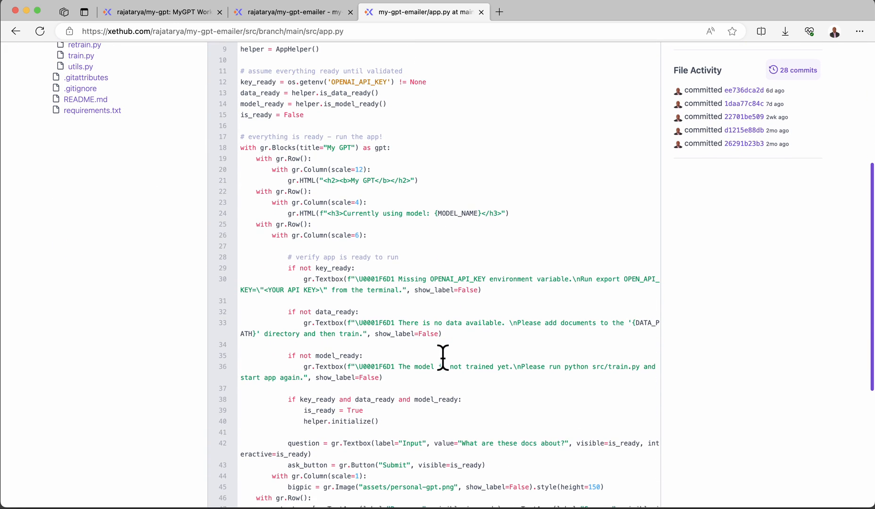
scroll(down, 3)
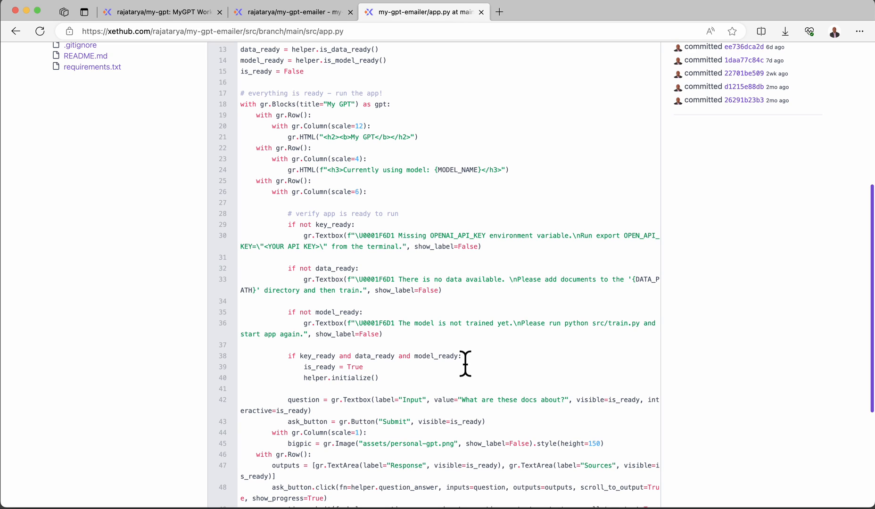
mouse_move(462, 363)
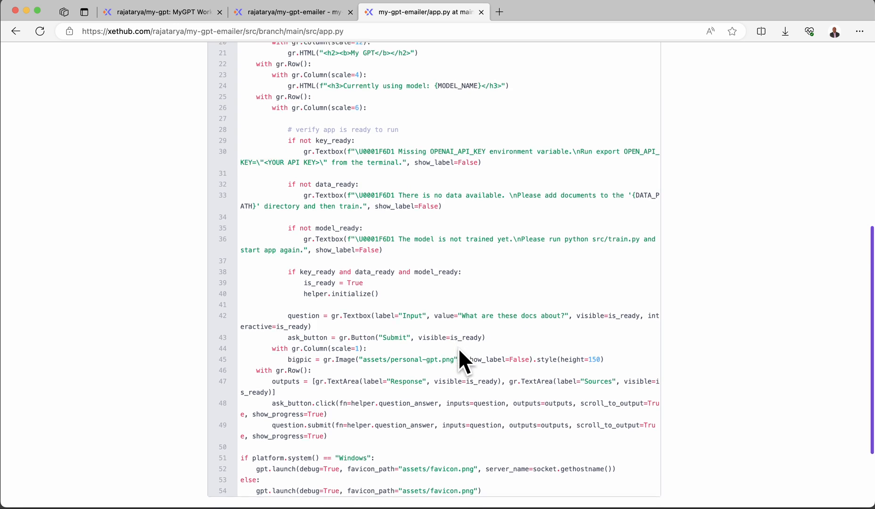
scroll(down, 3)
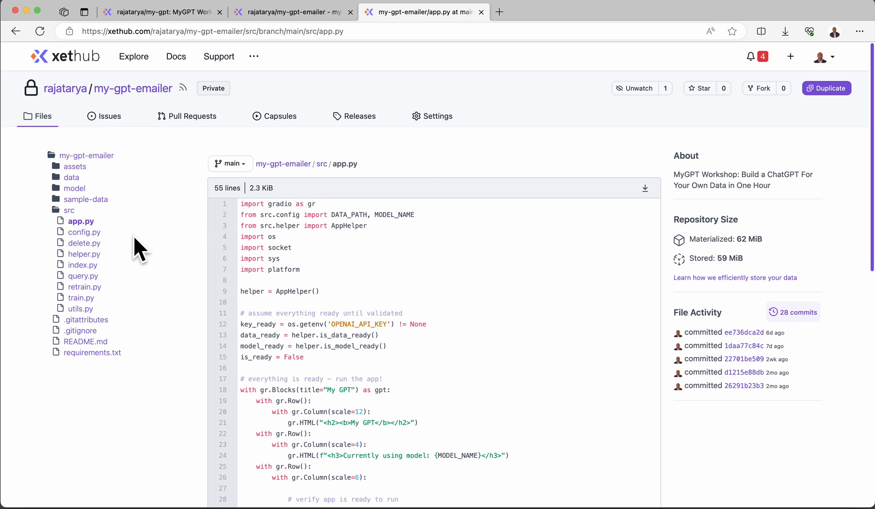
mouse_move(83, 264)
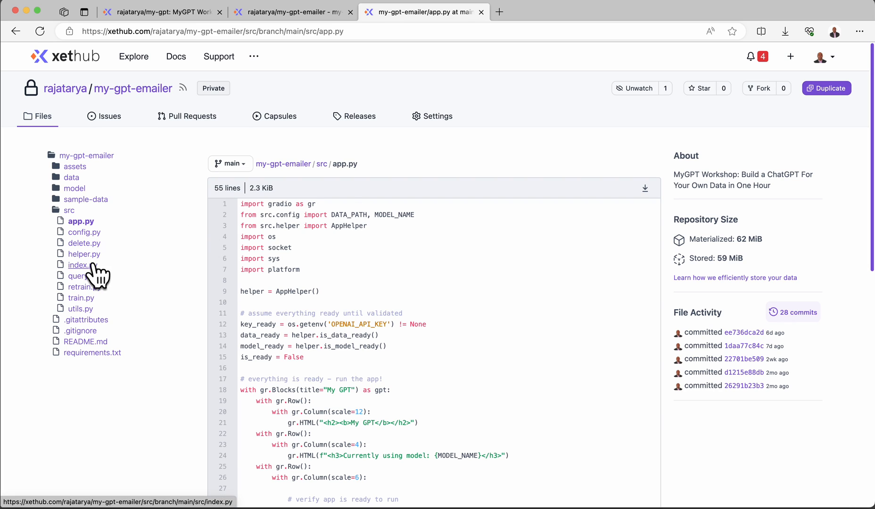
click(79, 264)
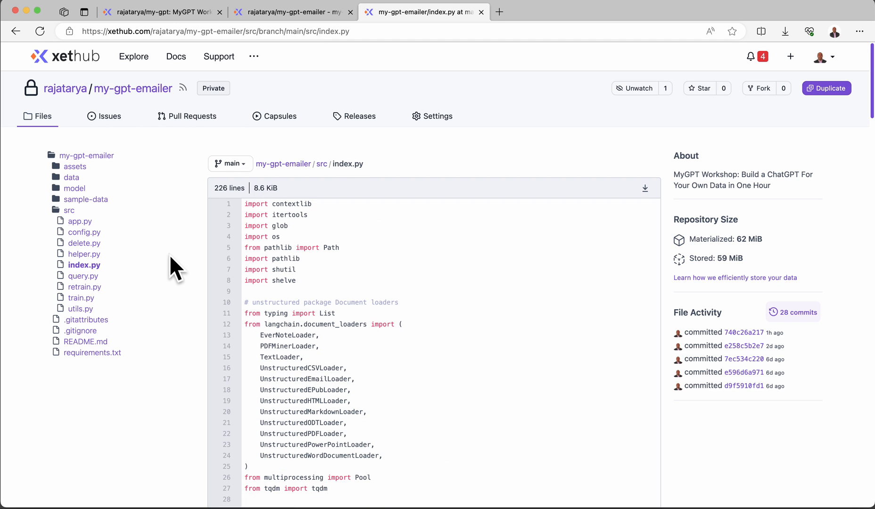
mouse_move(438, 281)
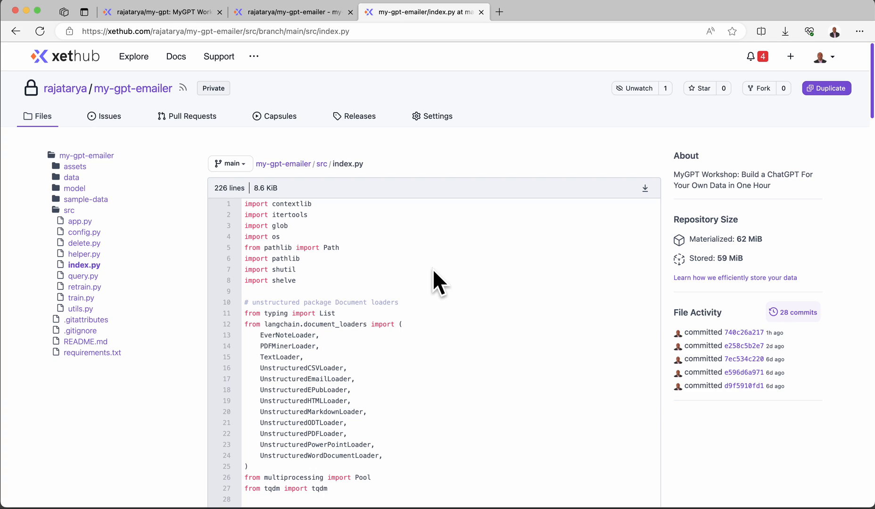
scroll(down, 3)
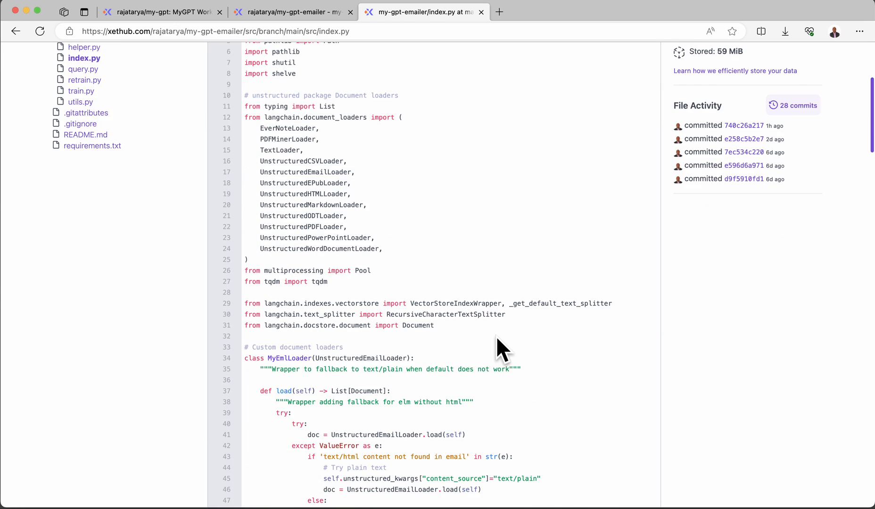
scroll(down, 3)
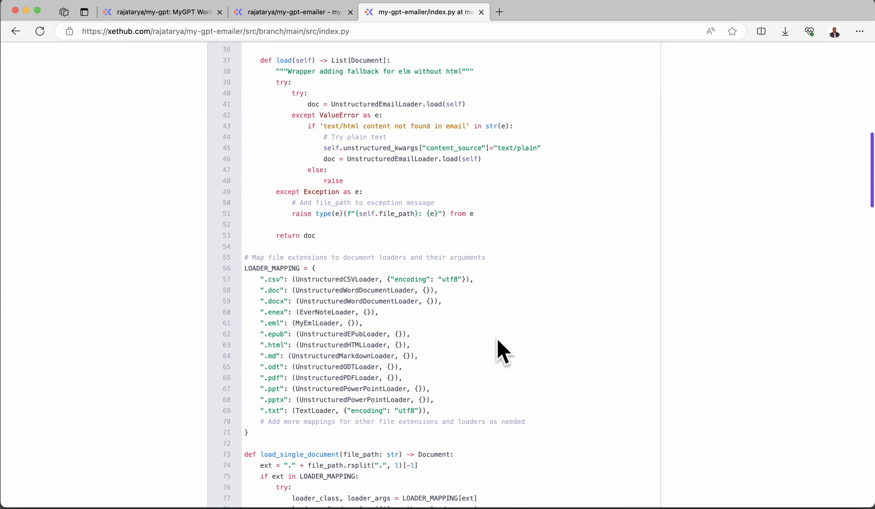
scroll(down, 3)
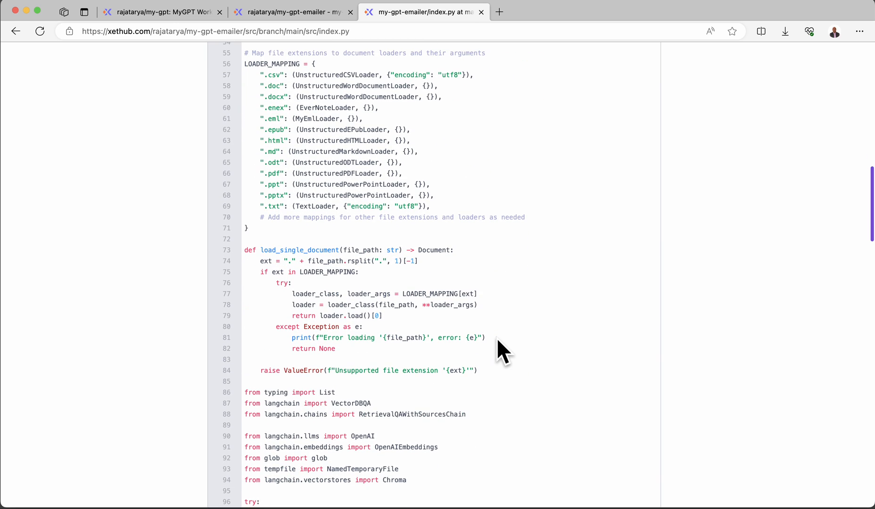
scroll(down, 3)
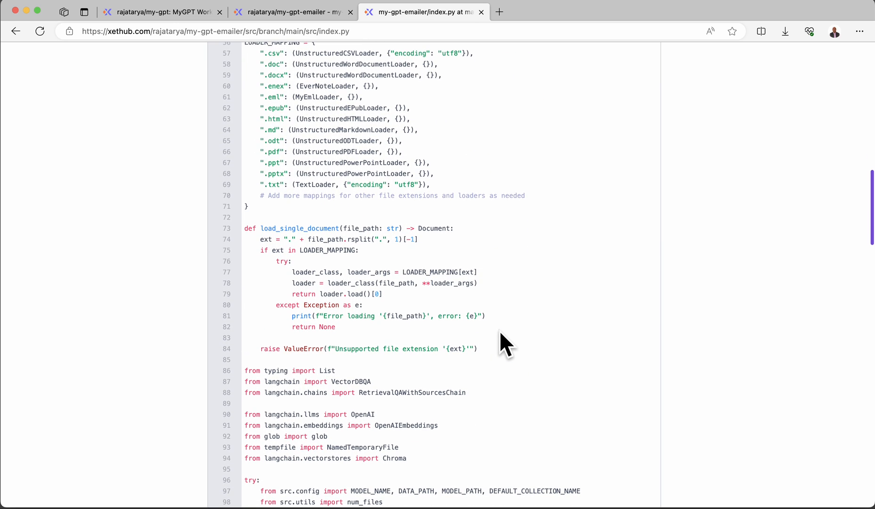
scroll(down, 3)
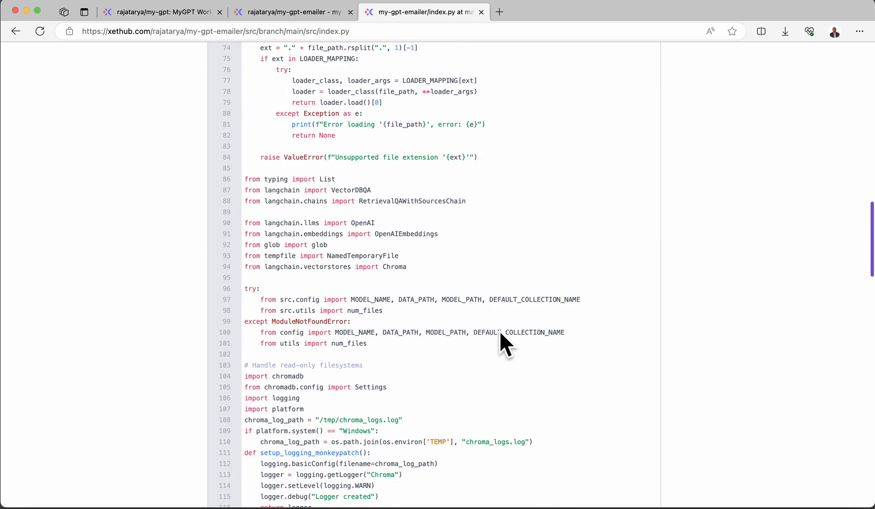
scroll(down, 3)
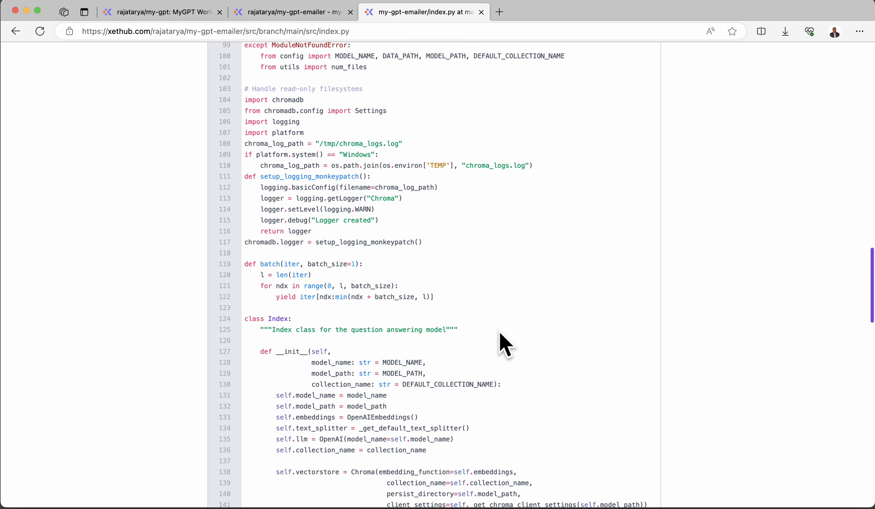
mouse_move(495, 335)
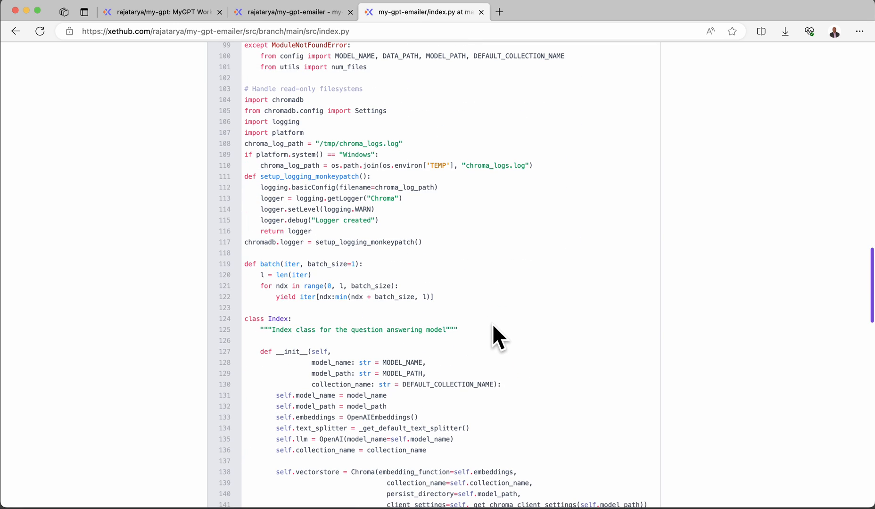
scroll(down, 3)
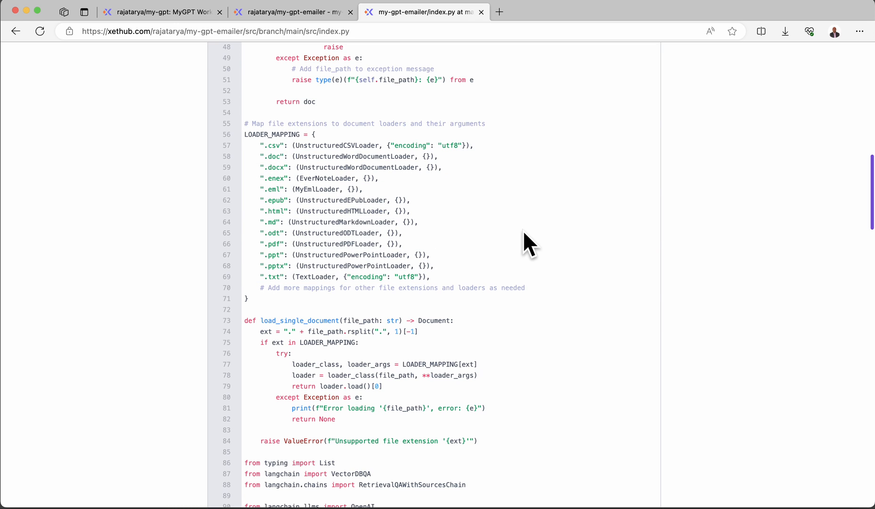
mouse_move(318, 100)
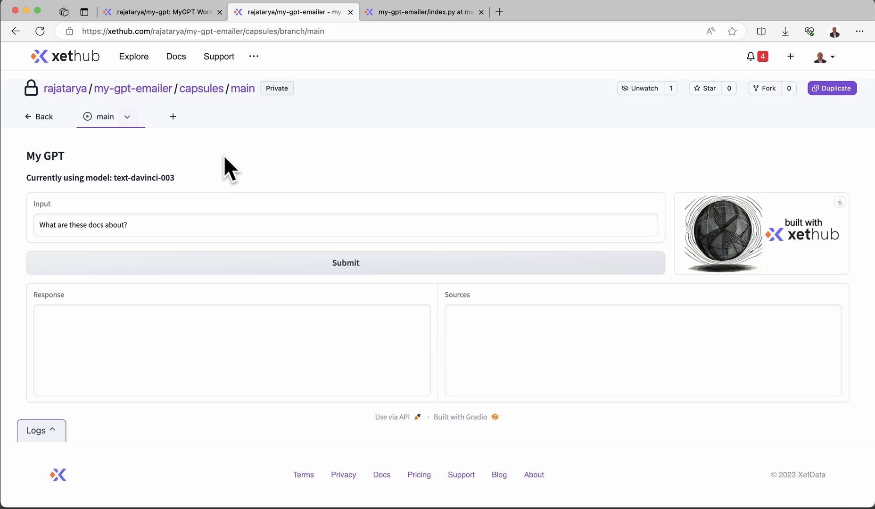
mouse_move(53, 439)
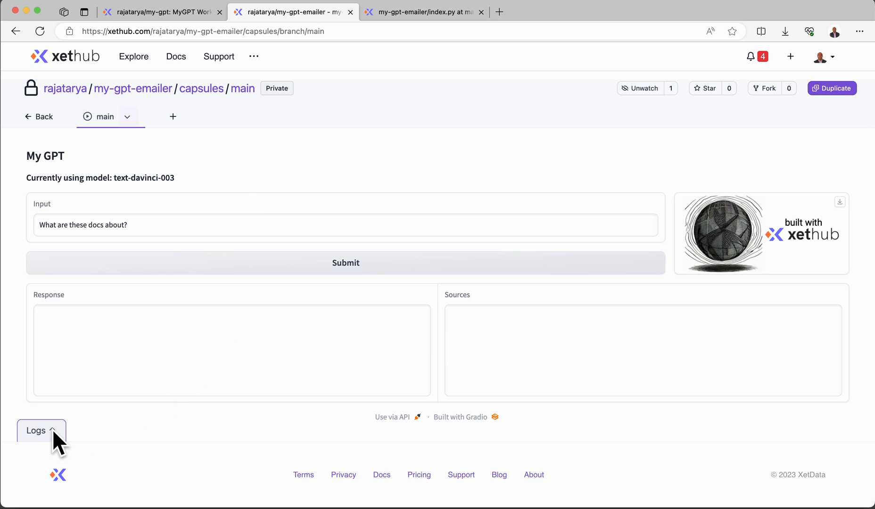
Step: Expand the running capsule's Logs to view the installed Python packages
click(36, 429)
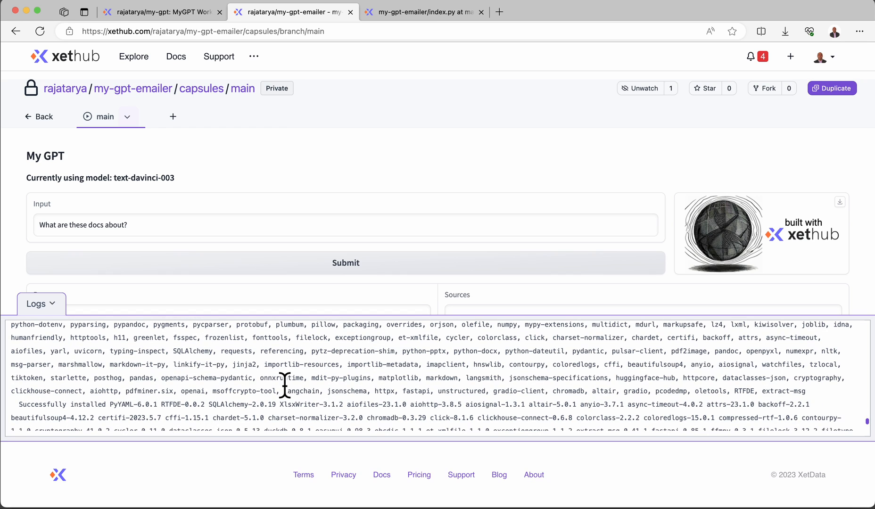
mouse_move(249, 403)
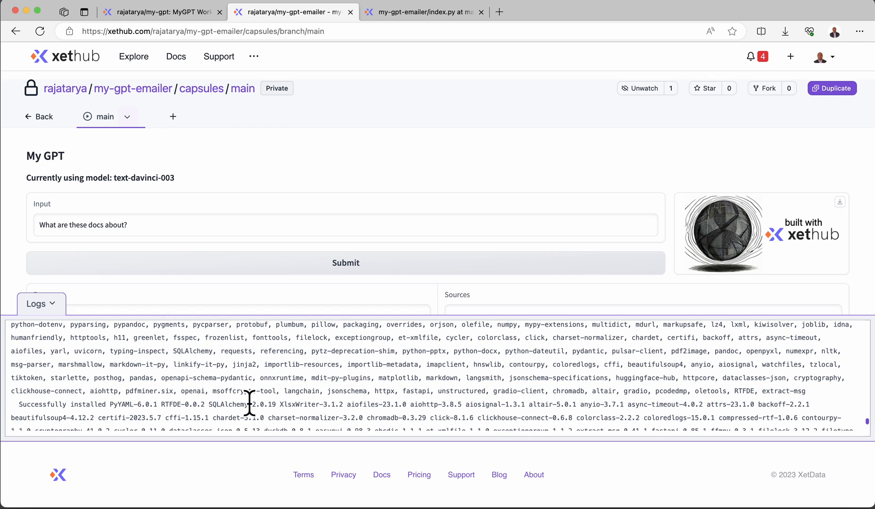
mouse_move(103, 382)
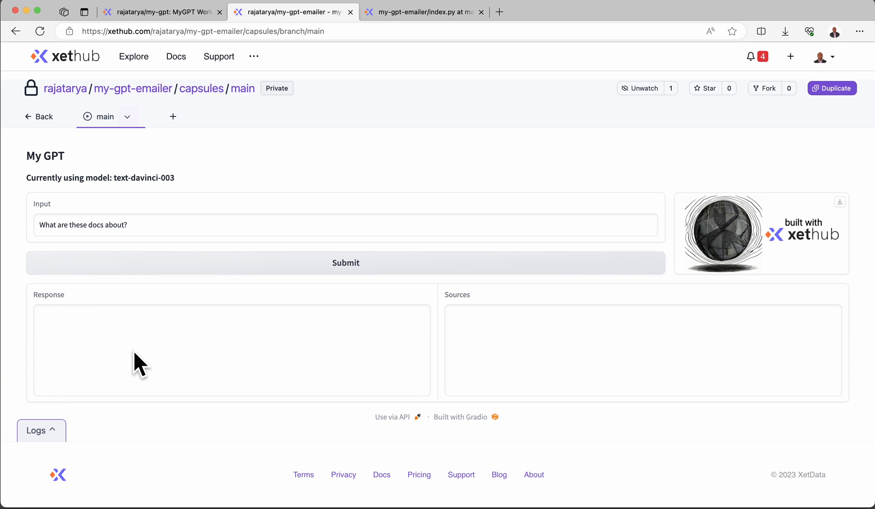
mouse_move(273, 193)
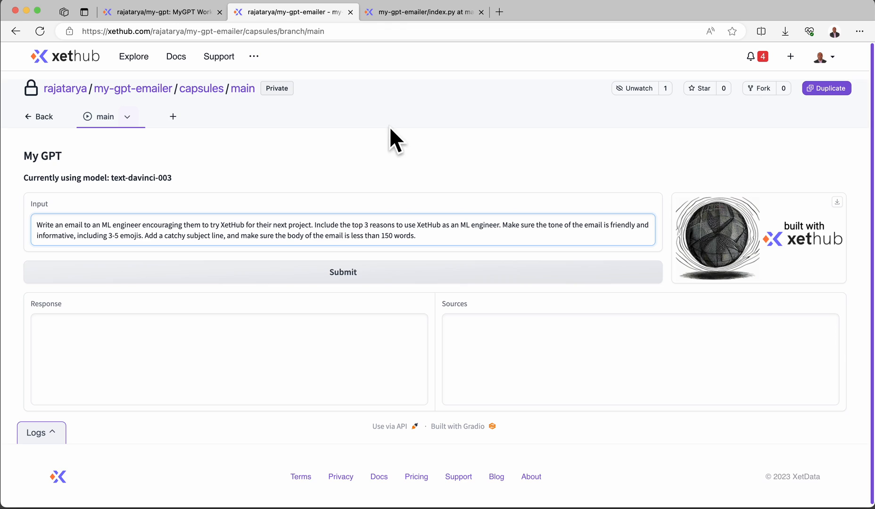
Step: Submit the marketing email prompt and scroll to the response citing Marketing Documents
click(343, 272)
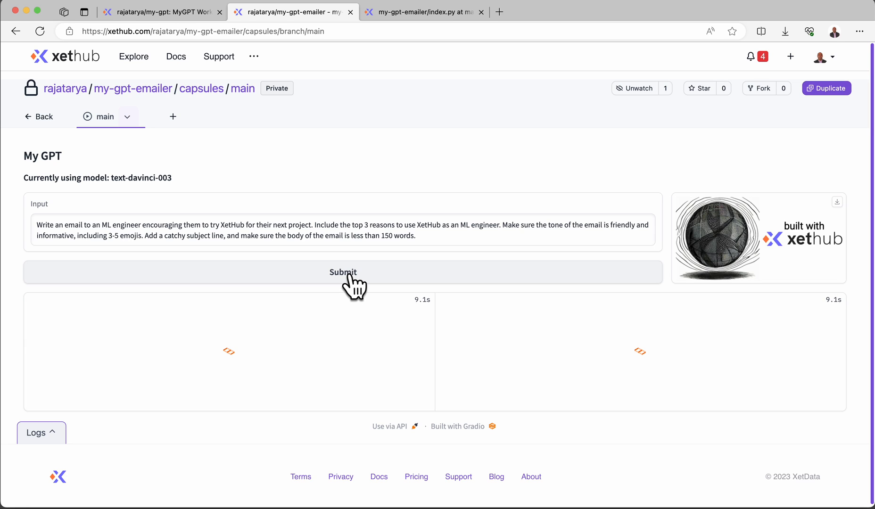
click(343, 272)
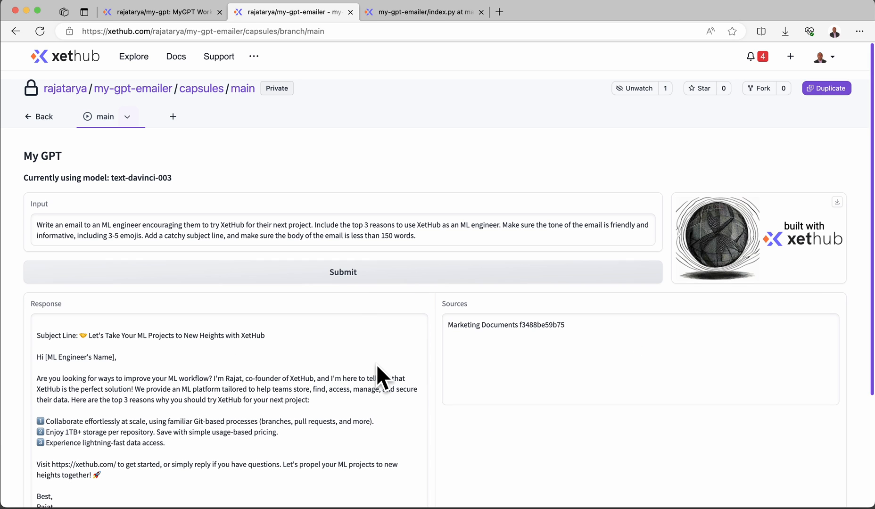
scroll(down, 3)
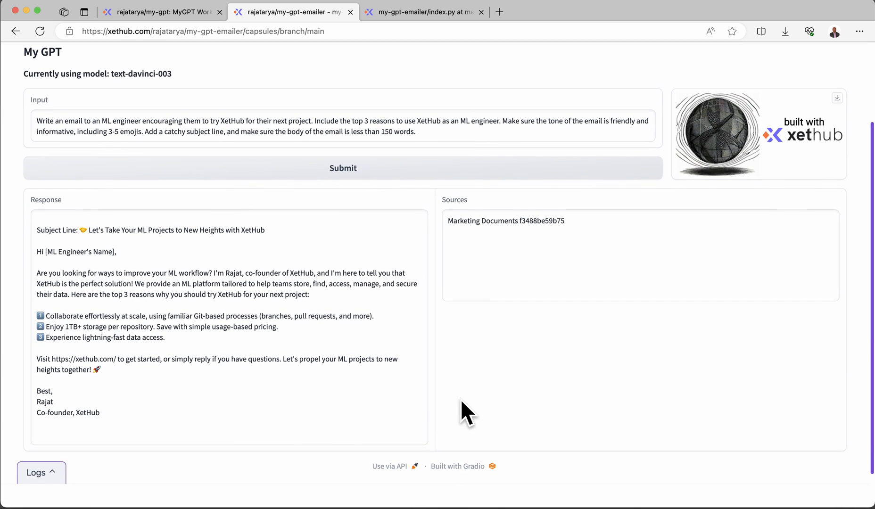
mouse_move(367, 417)
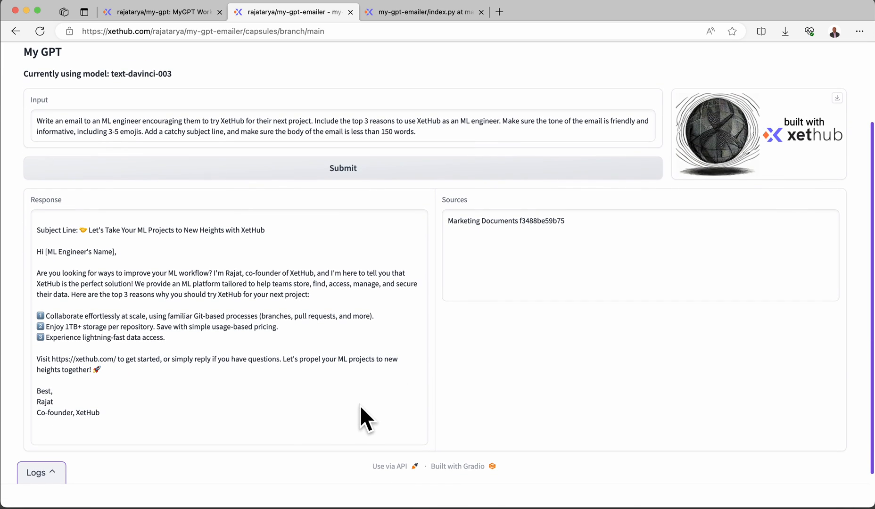
mouse_move(449, 369)
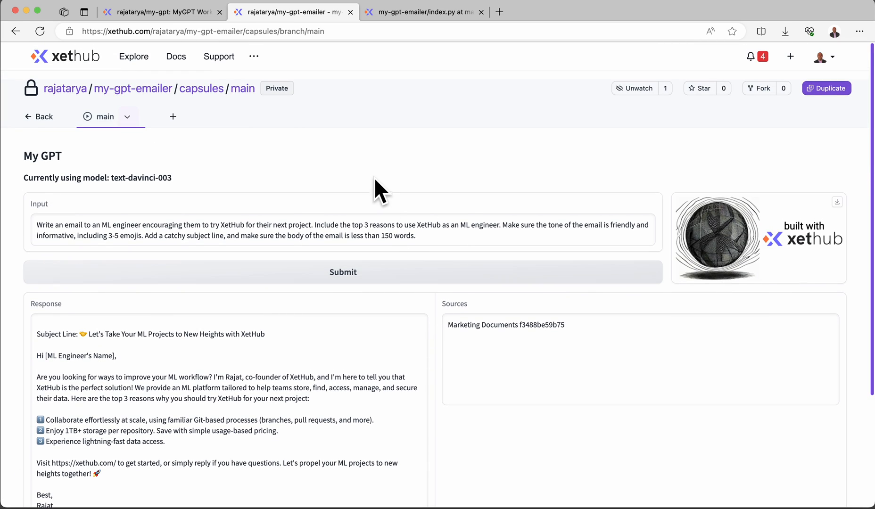
mouse_move(273, 172)
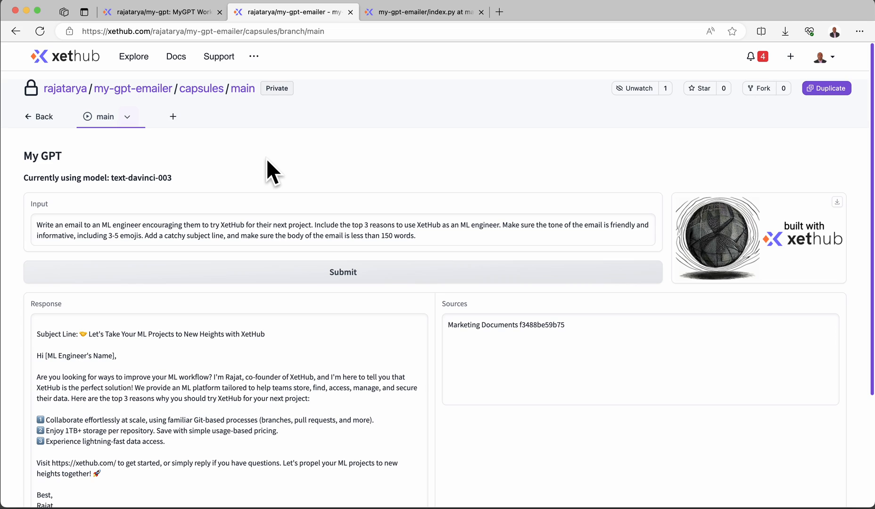
mouse_move(240, 167)
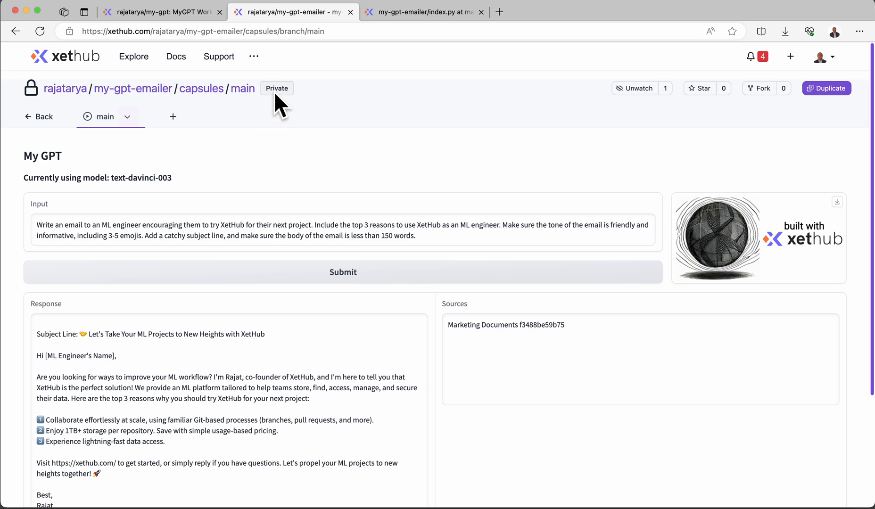
mouse_move(296, 124)
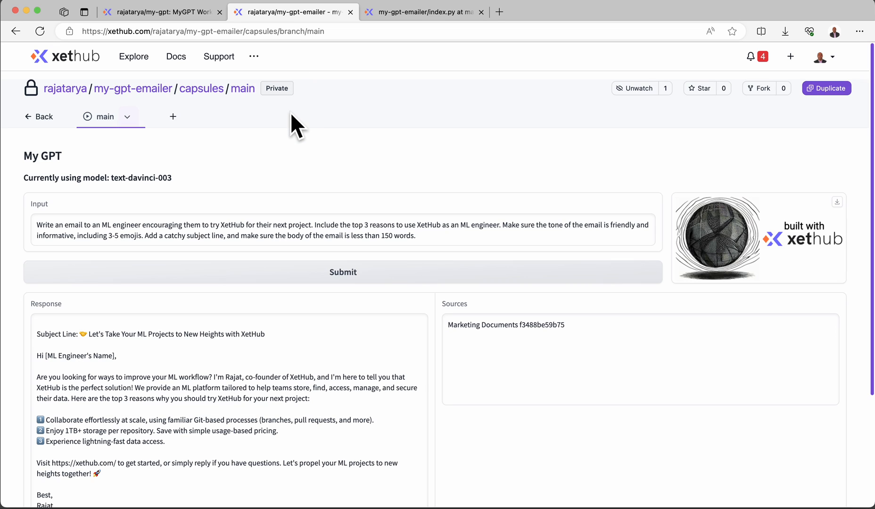
mouse_move(252, 121)
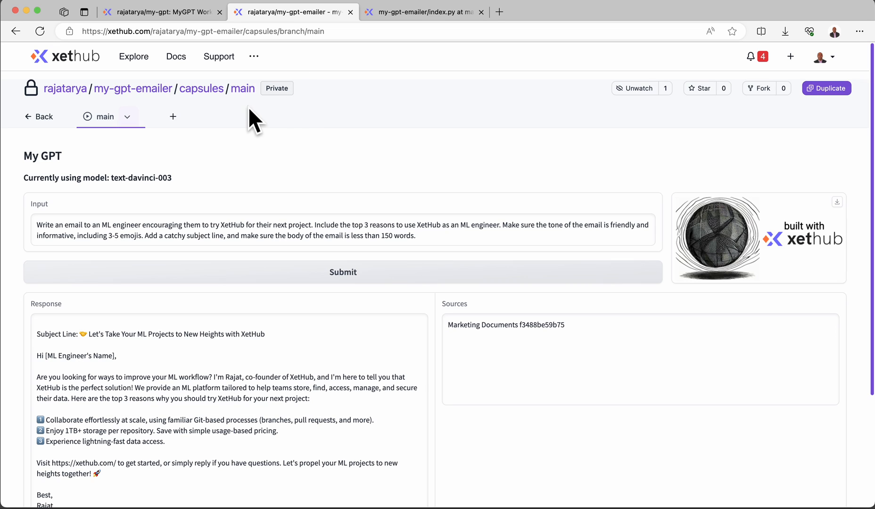
Step: Open the capsule tab's dropdown menu offering Share, Refresh and Bring Capsule Down
click(127, 117)
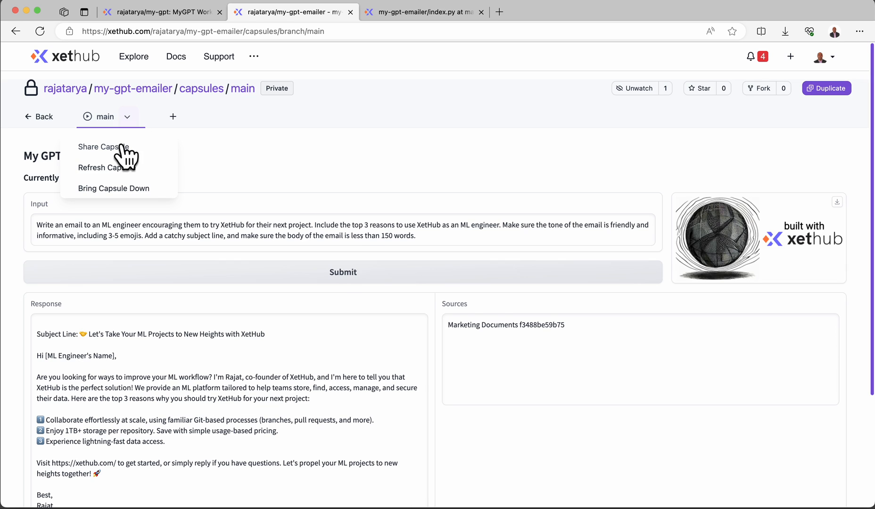
Step: Choose Share Capsule to show the dialog with the capsule's copyable link
click(103, 147)
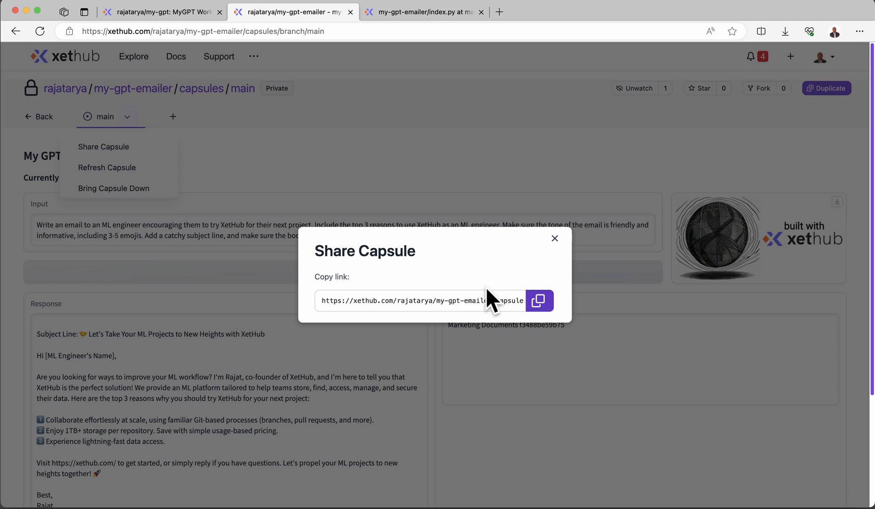
mouse_move(449, 193)
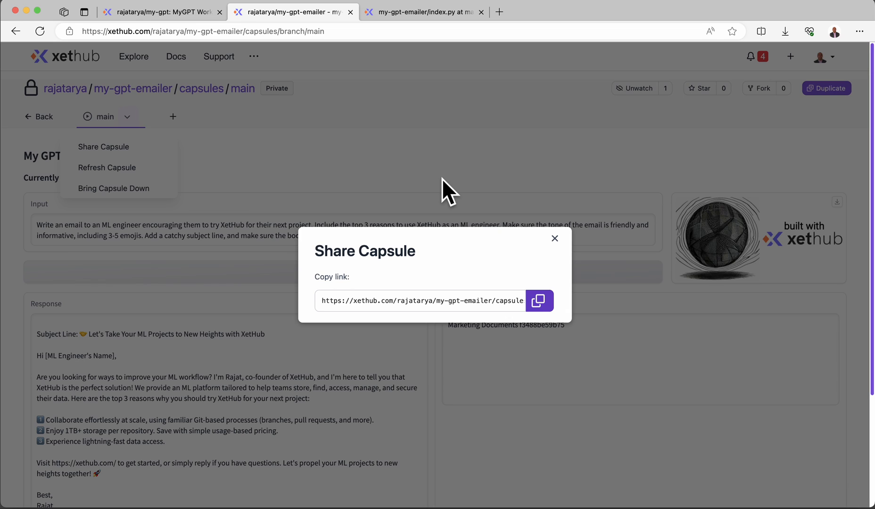
mouse_move(449, 159)
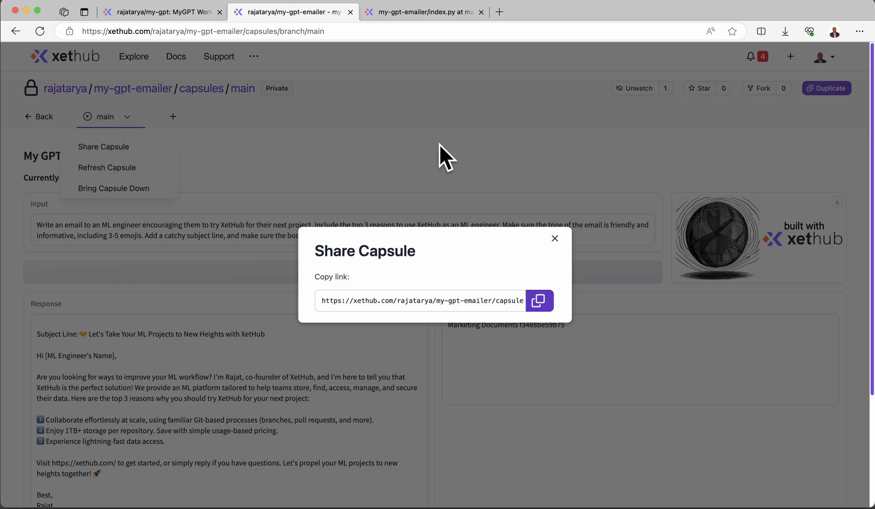
mouse_move(534, 161)
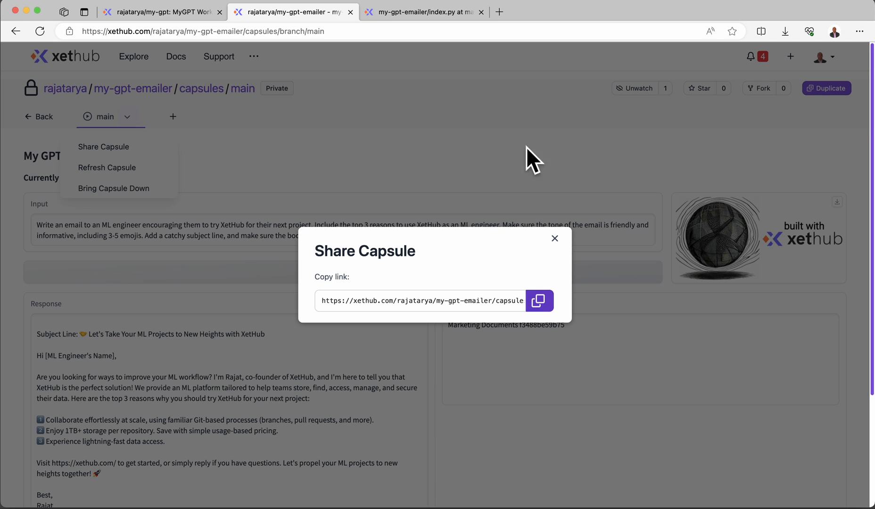